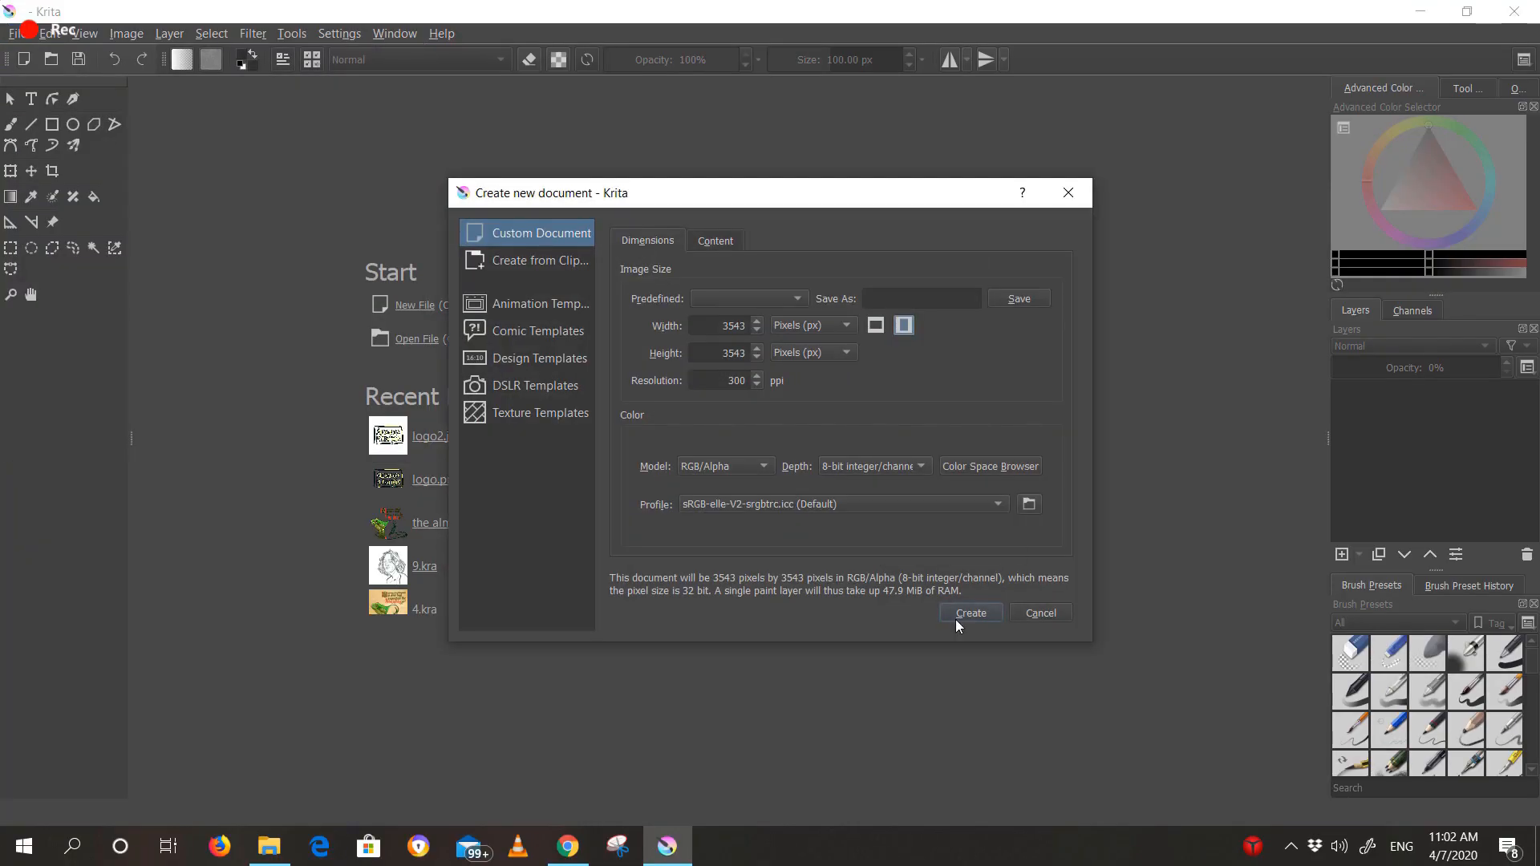
Create the 3543 × 3543 px, 300 ppi custom document
{"action": "left_click", "coordinate": [968, 612]}
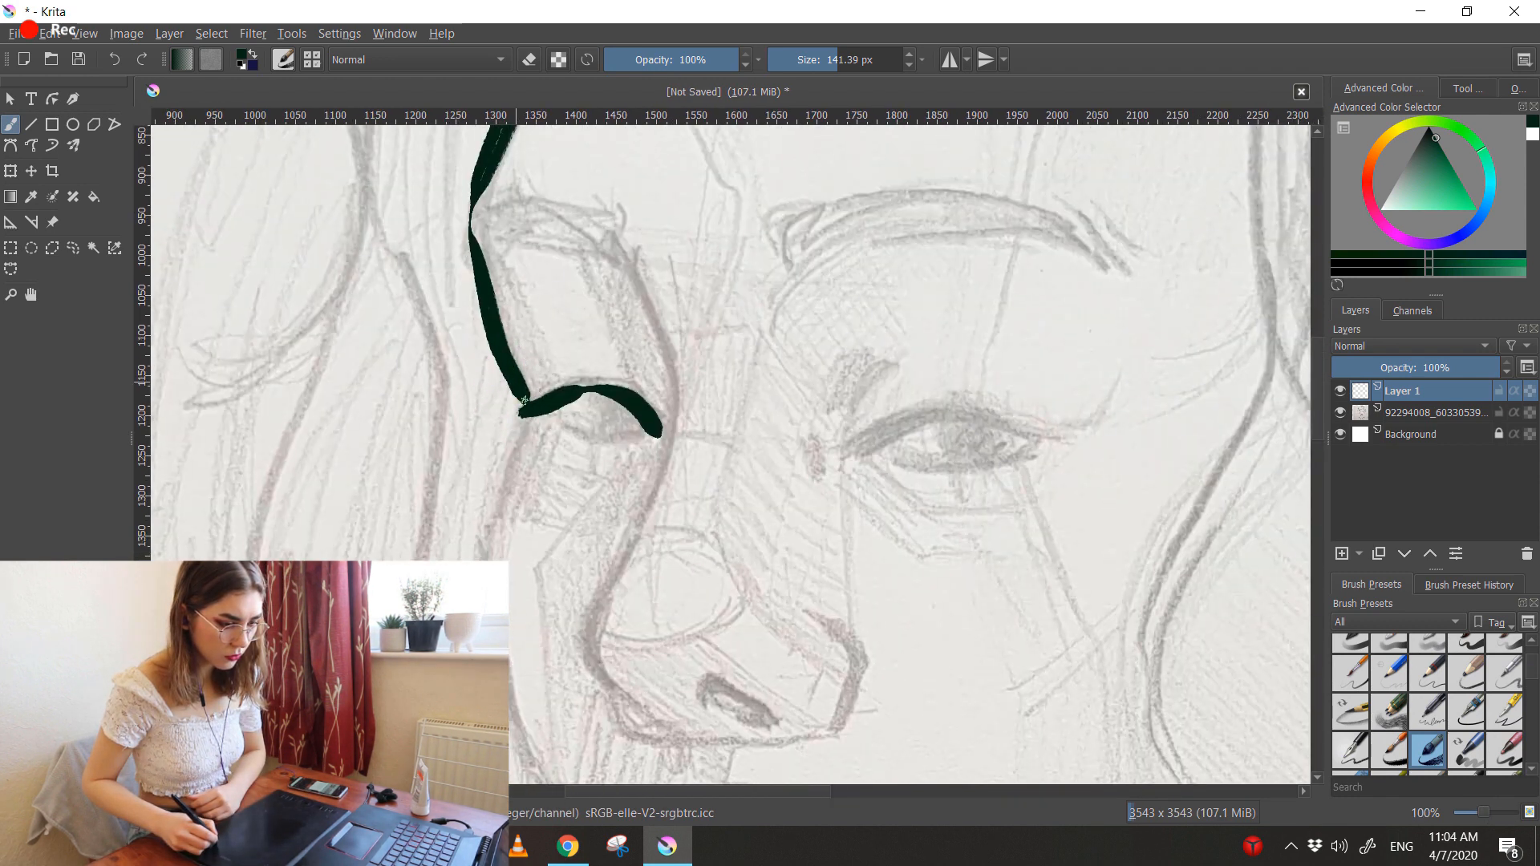
Trace the face's left edge, eye and nose in dark green ink on Layer 1
{"action": "left_click_drag", "start_coordinate": [520, 402], "coordinate": [590, 285]}
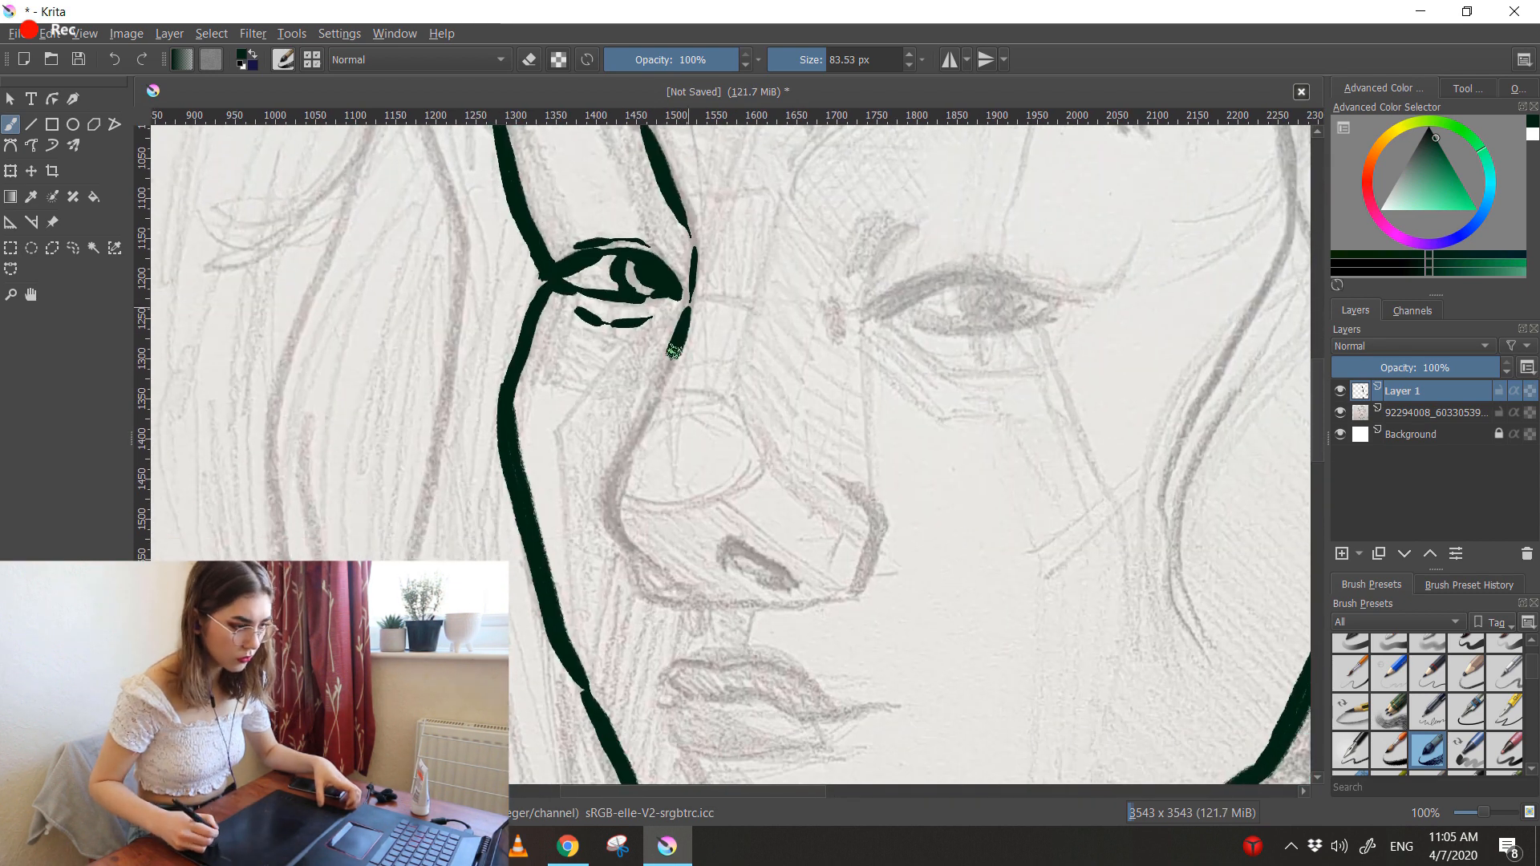
{"action": "left_click_drag", "start_coordinate": [673, 354], "coordinate": [775, 599]}
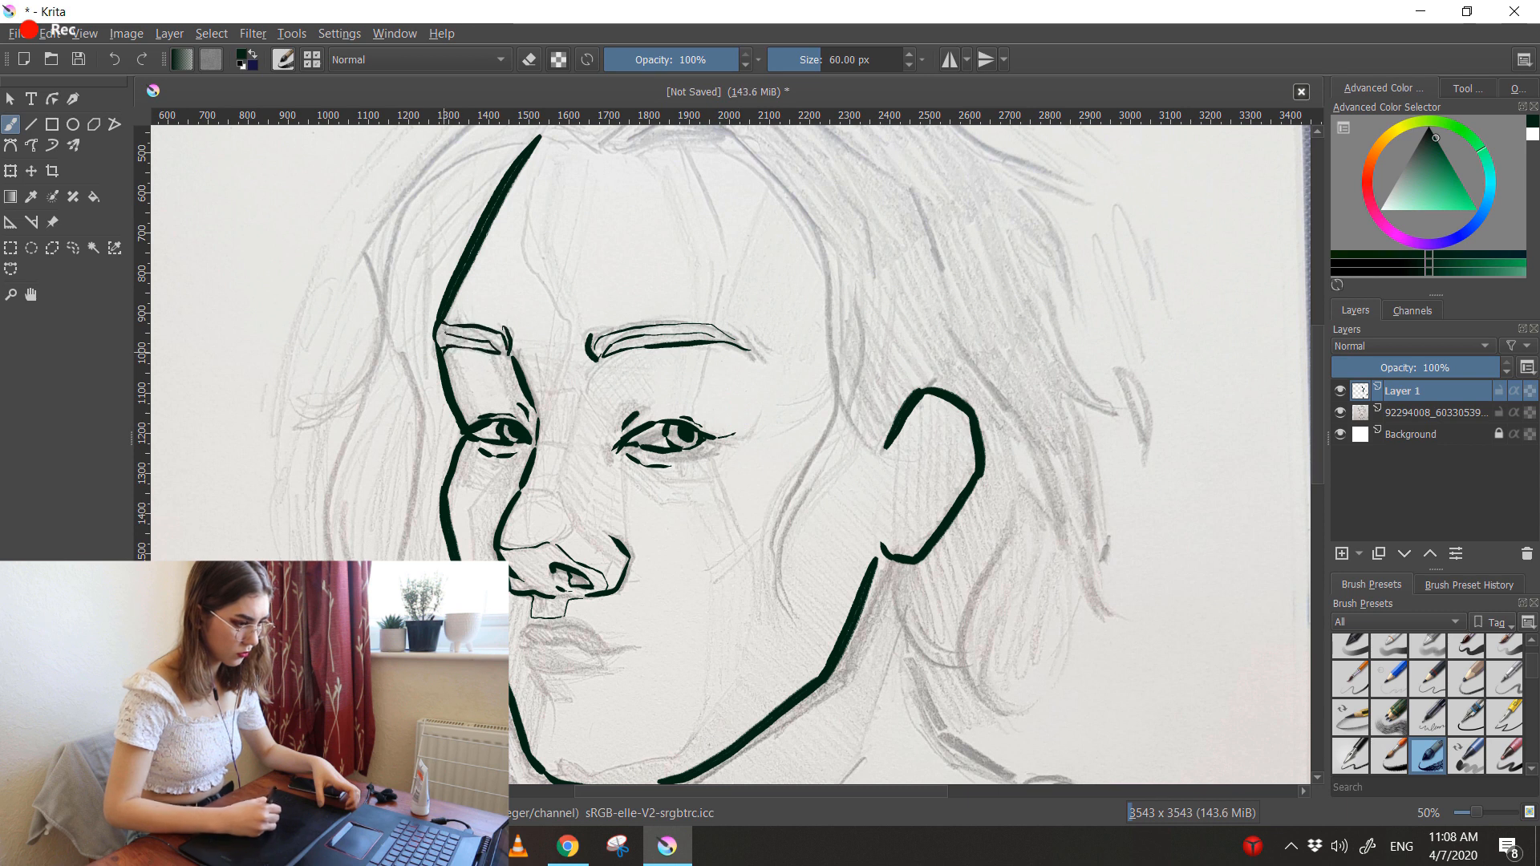
Ink the upper lip below the nose after moving down the canvas
{"action": "scroll", "scroll_direction": "down", "scroll_amount": 3}
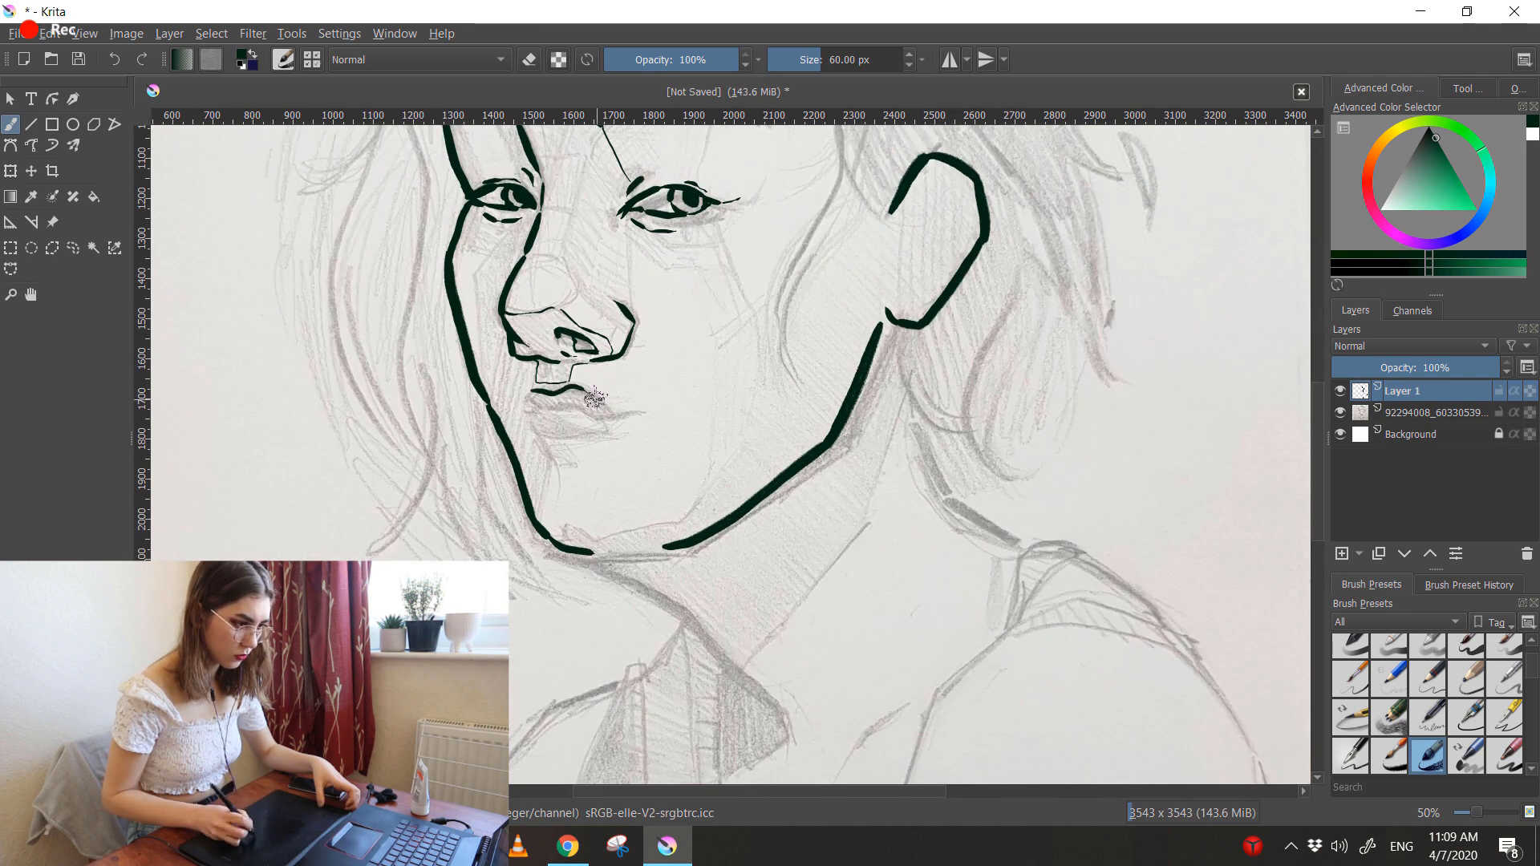
{"action": "left_click_drag", "start_coordinate": [531, 407], "coordinate": [648, 403]}
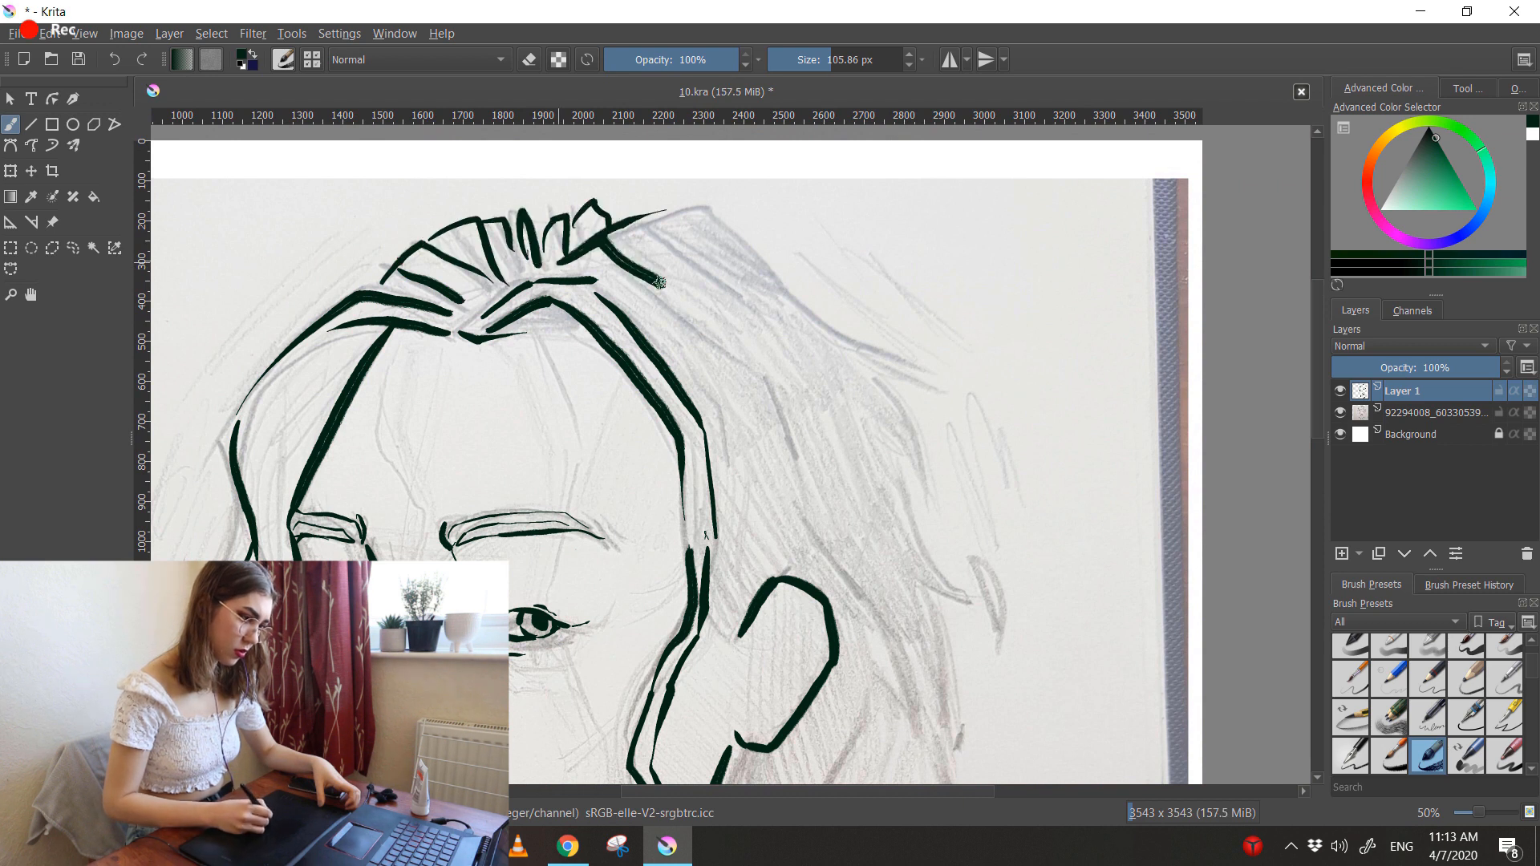
Scroll down the canvas to the neck and collar area for tracing
{"action": "scroll", "scroll_direction": "down", "scroll_amount": 3}
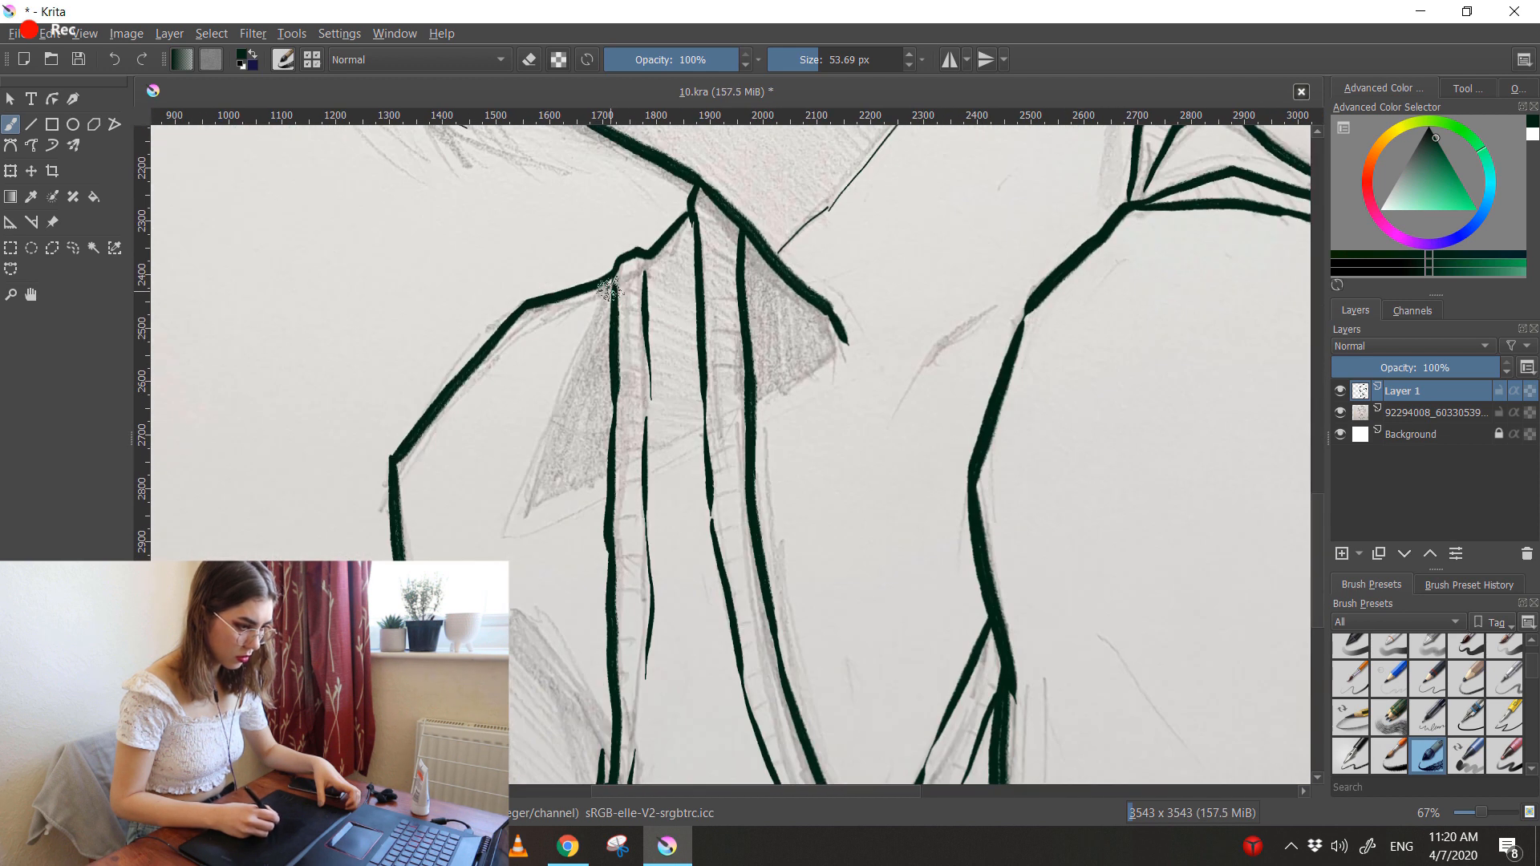
{"action": "scroll", "scroll_direction": "down", "scroll_amount": 3}
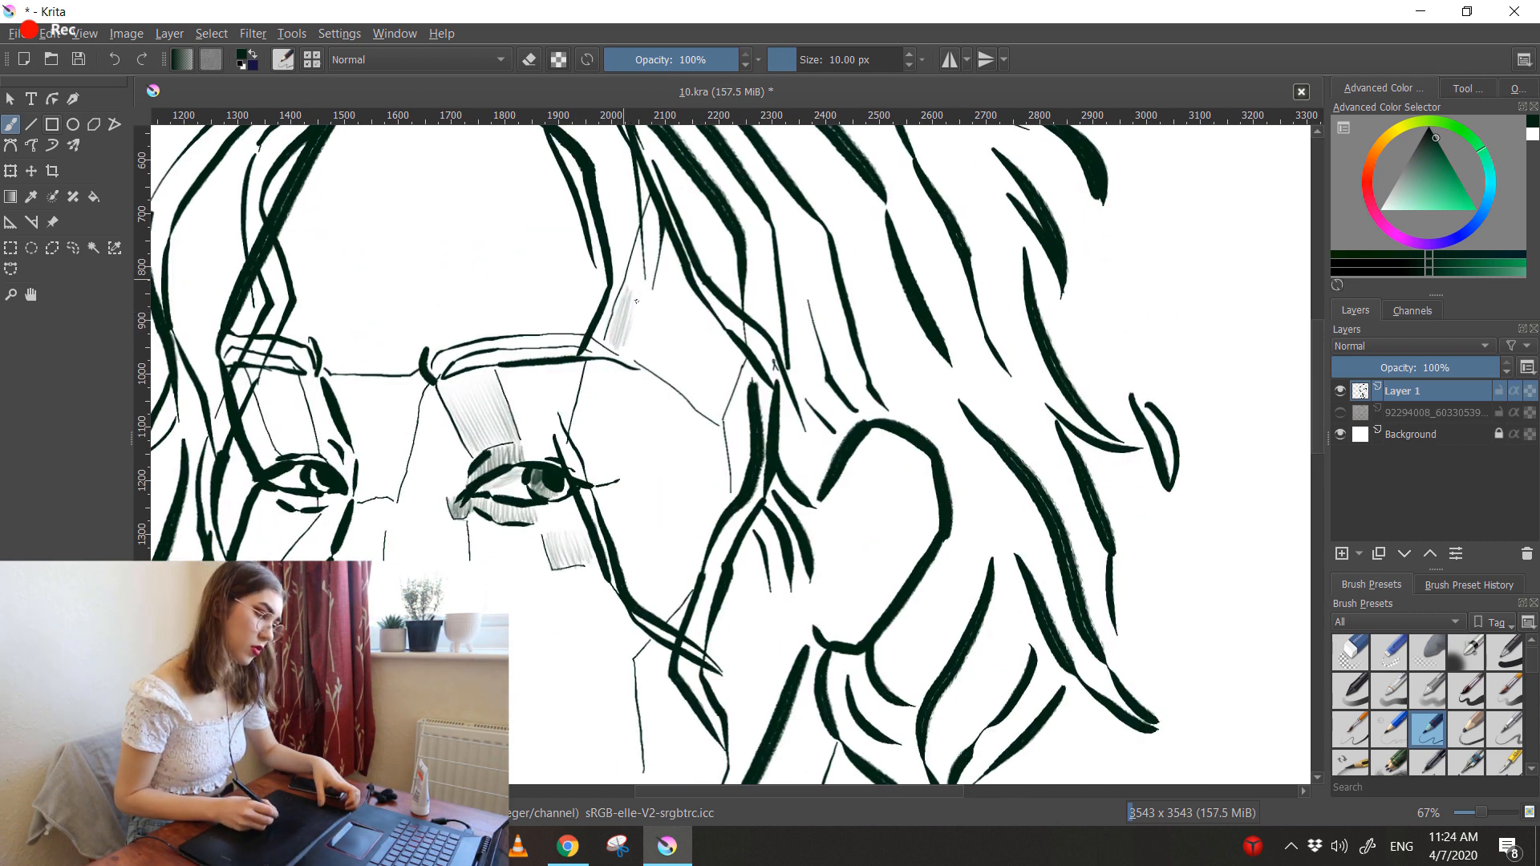
Add light hatching beside the eye and across the forehead
{"action": "left_click_drag", "start_coordinate": [618, 294], "coordinate": [708, 393]}
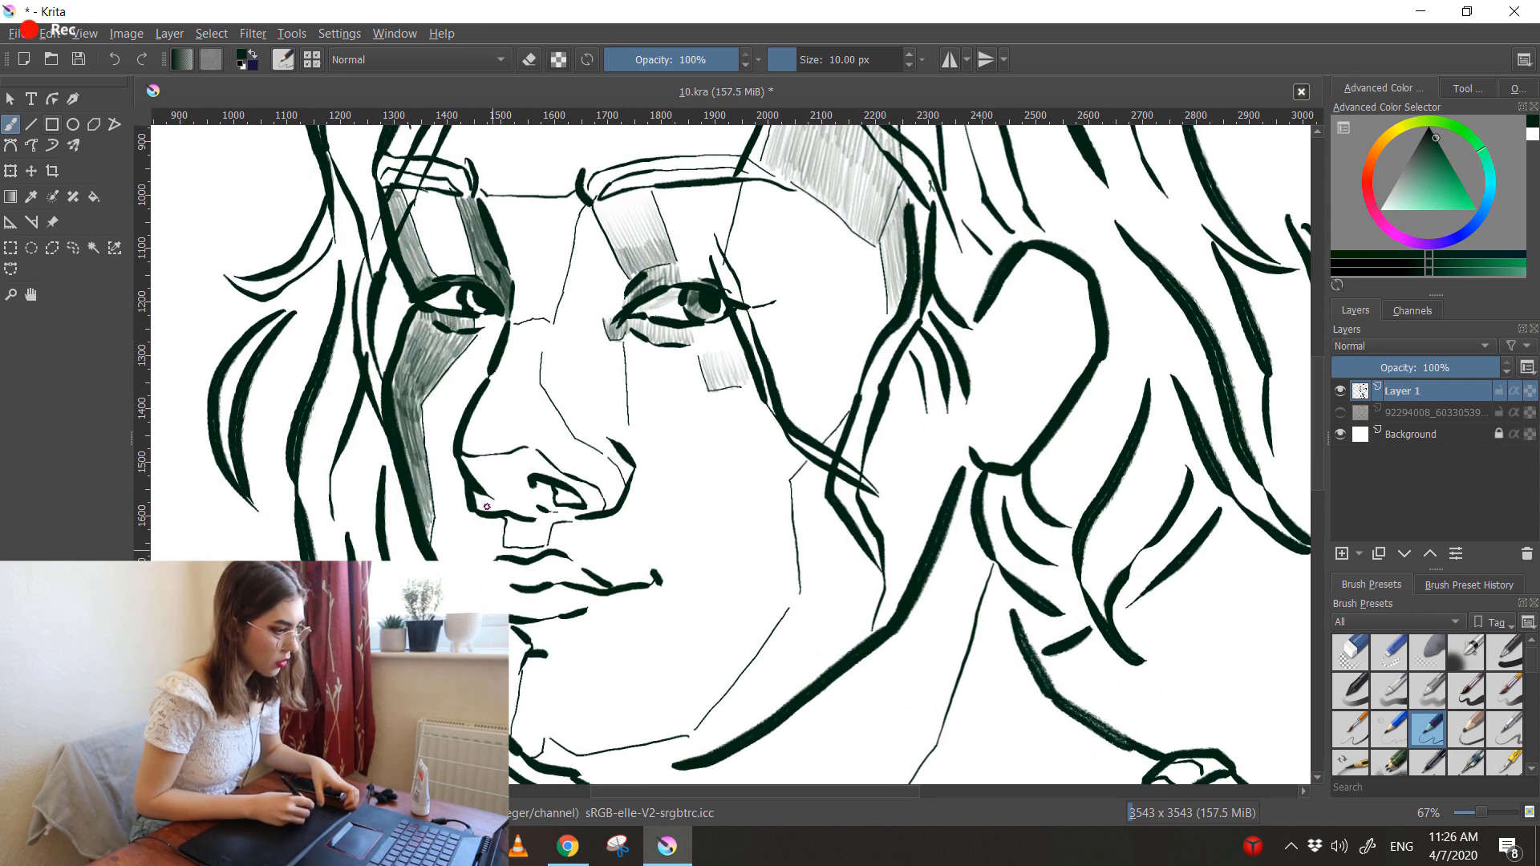
{"action": "left_click_drag", "start_coordinate": [590, 182], "coordinate": [697, 177]}
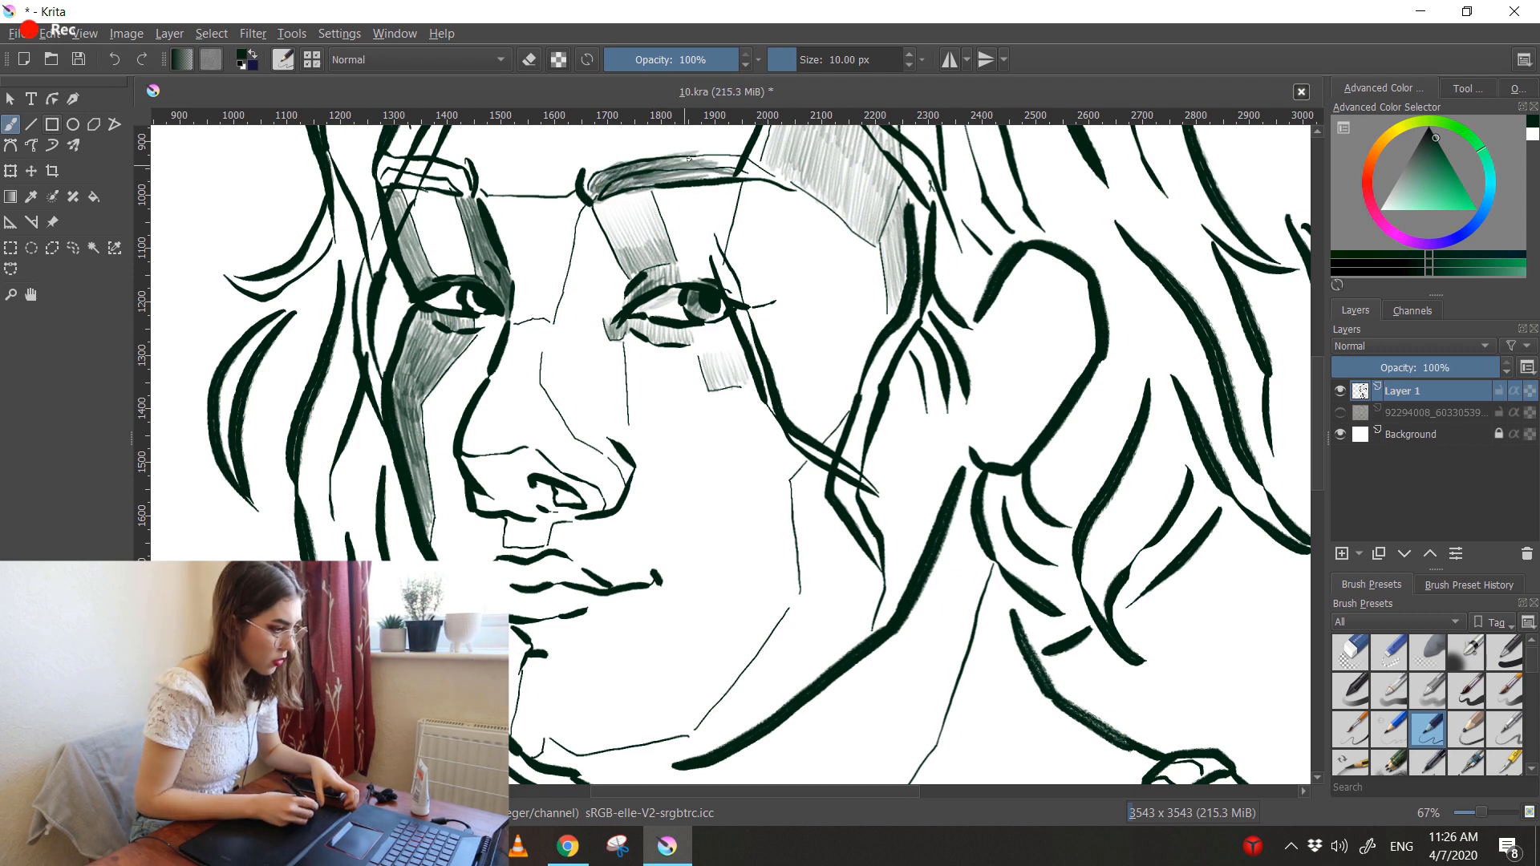